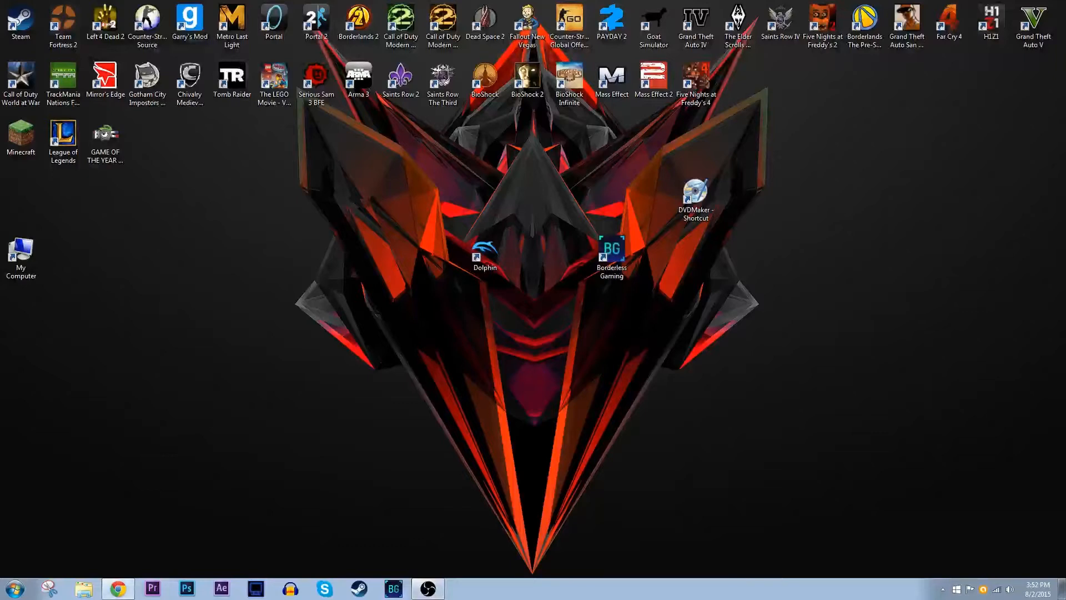
Launch the Computer Management console from the My Computer desktop shortcut
click(21, 253)
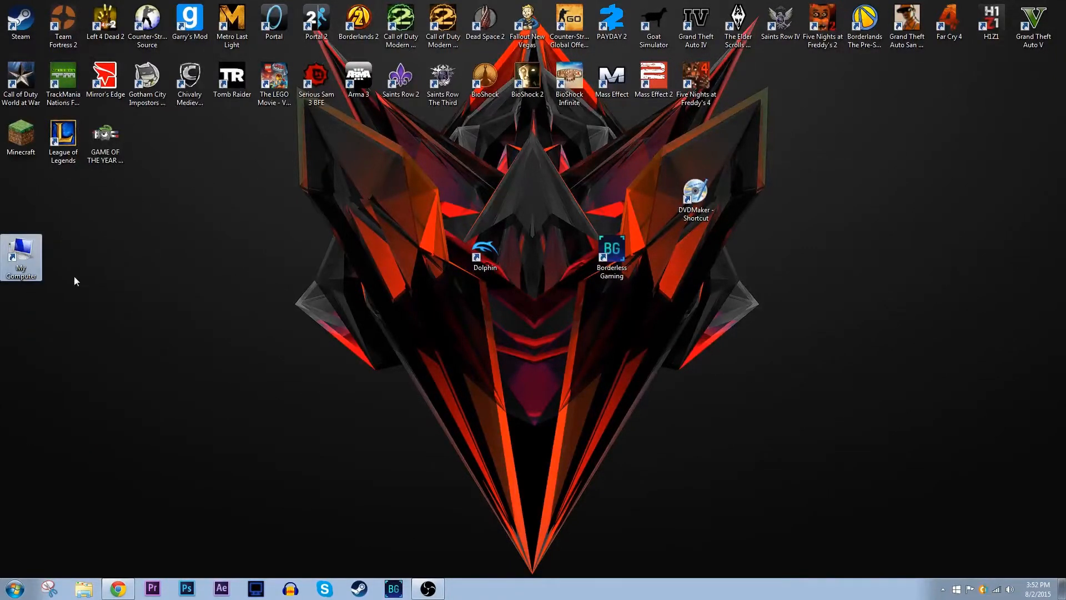
double_click(21, 257)
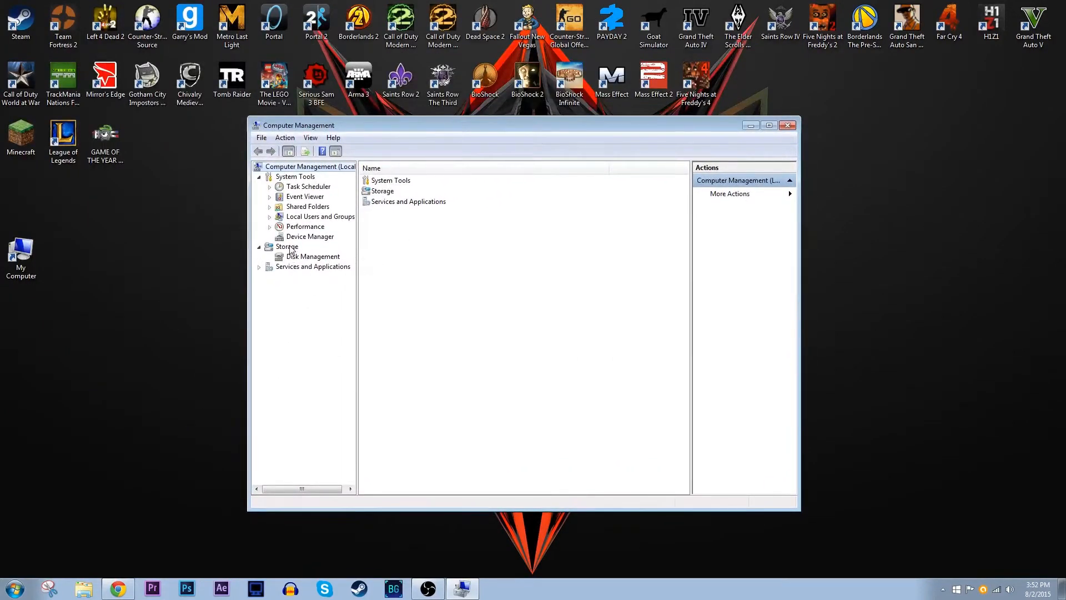
Show Disk Management under Storage and bring Disk 2 with its unallocated space into view
click(286, 246)
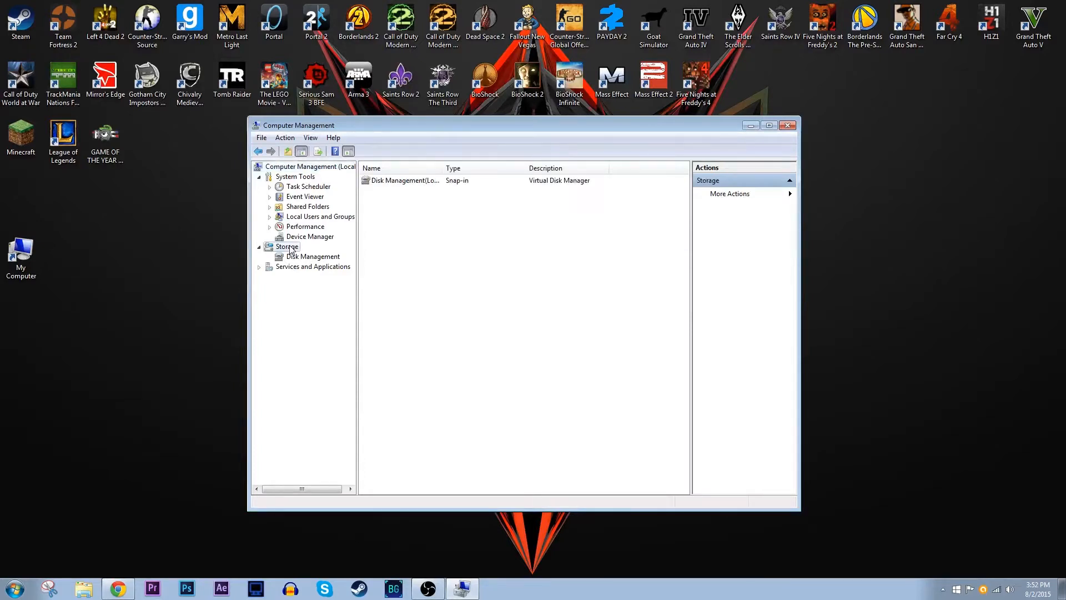
click(313, 256)
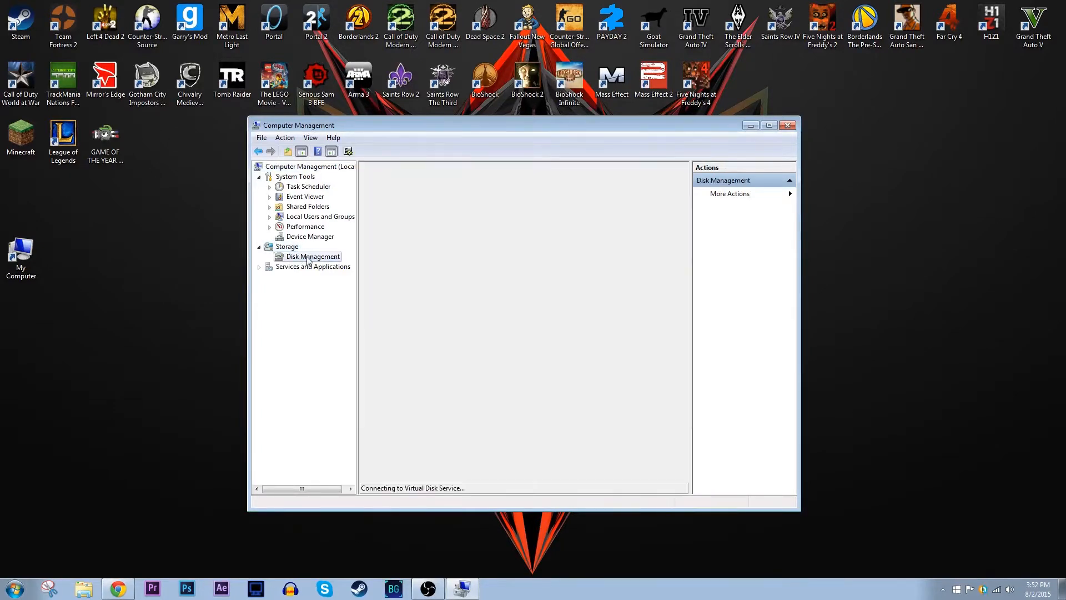
click(313, 256)
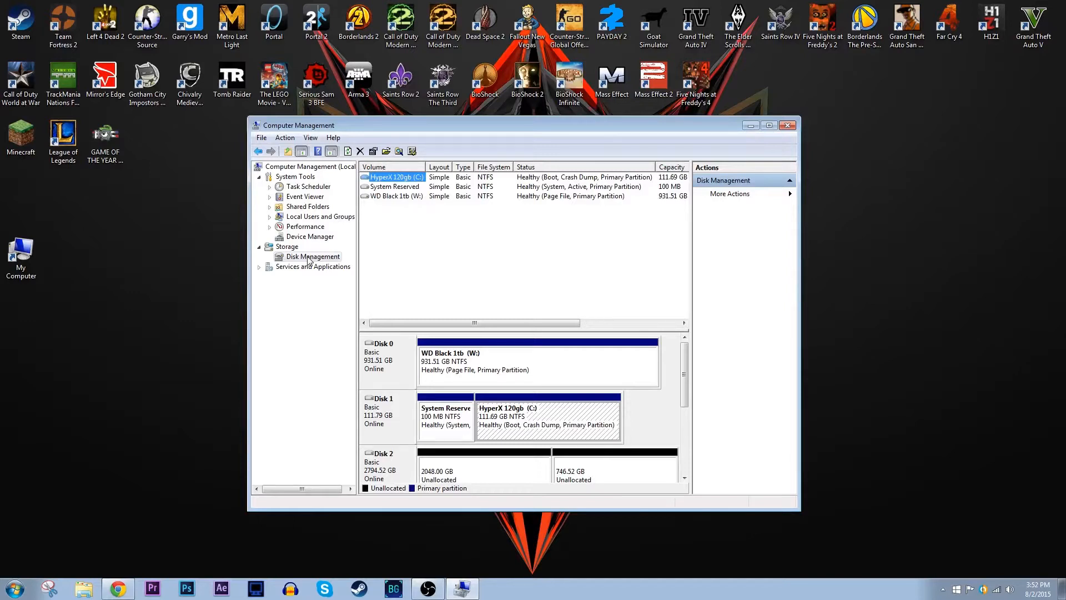
mouse_move(586, 404)
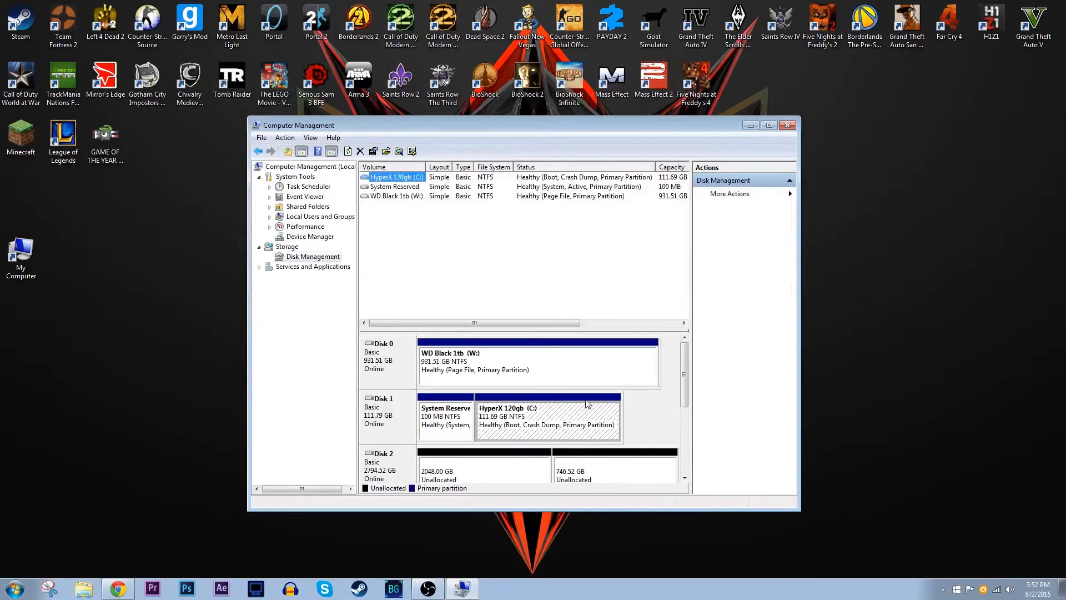
scroll(down, 3)
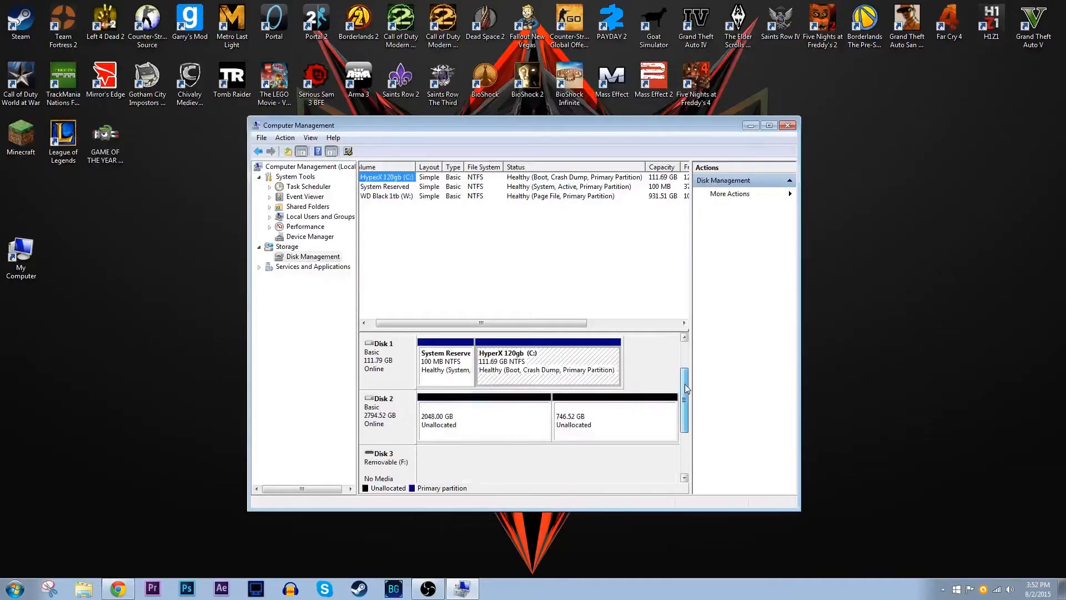
scroll(down, 3)
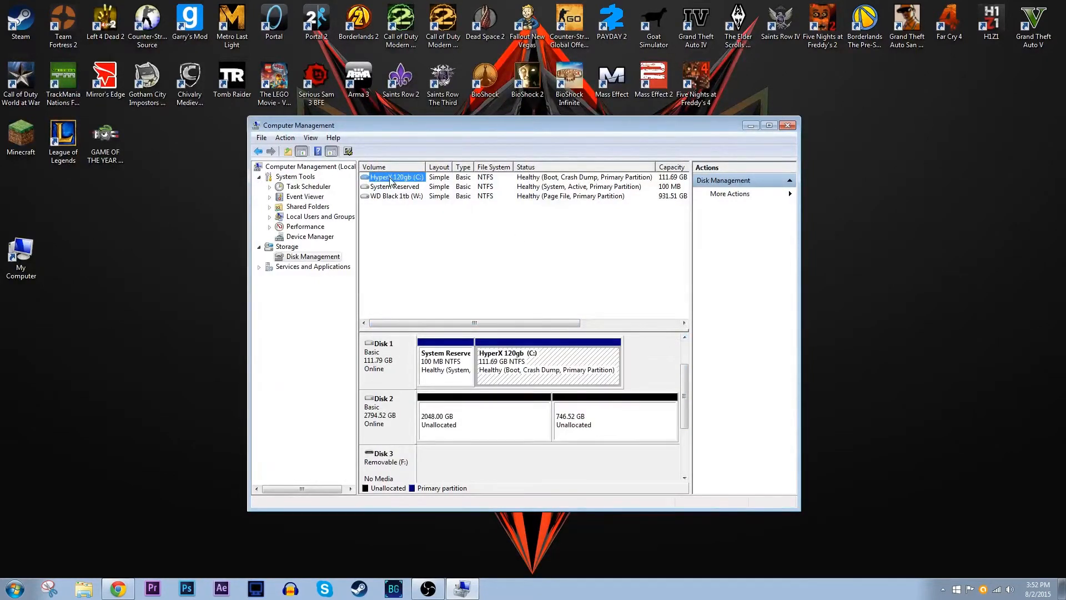
click(393, 186)
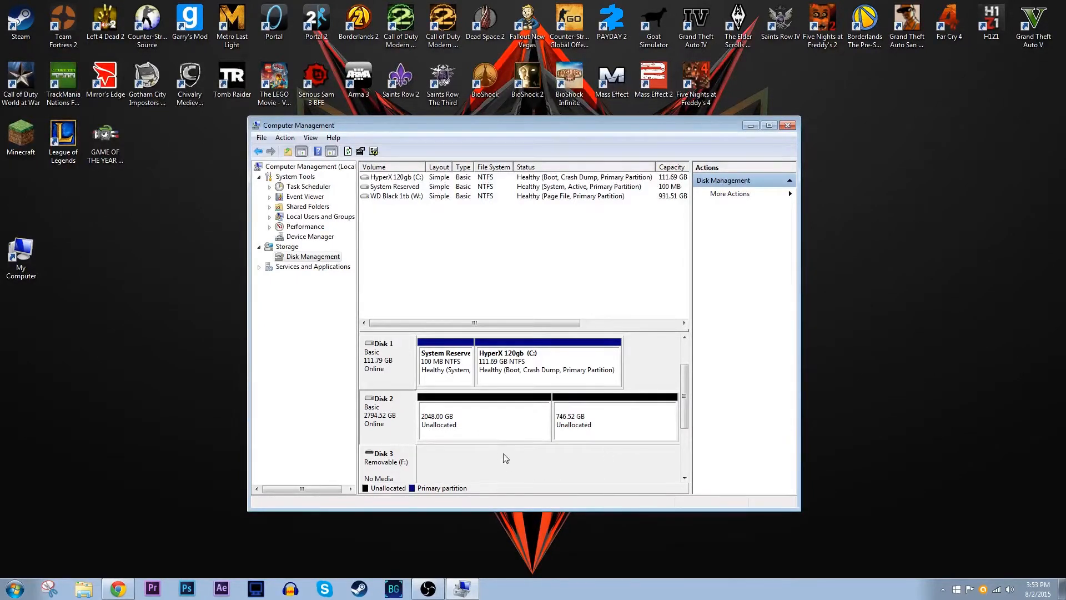
mouse_move(598, 432)
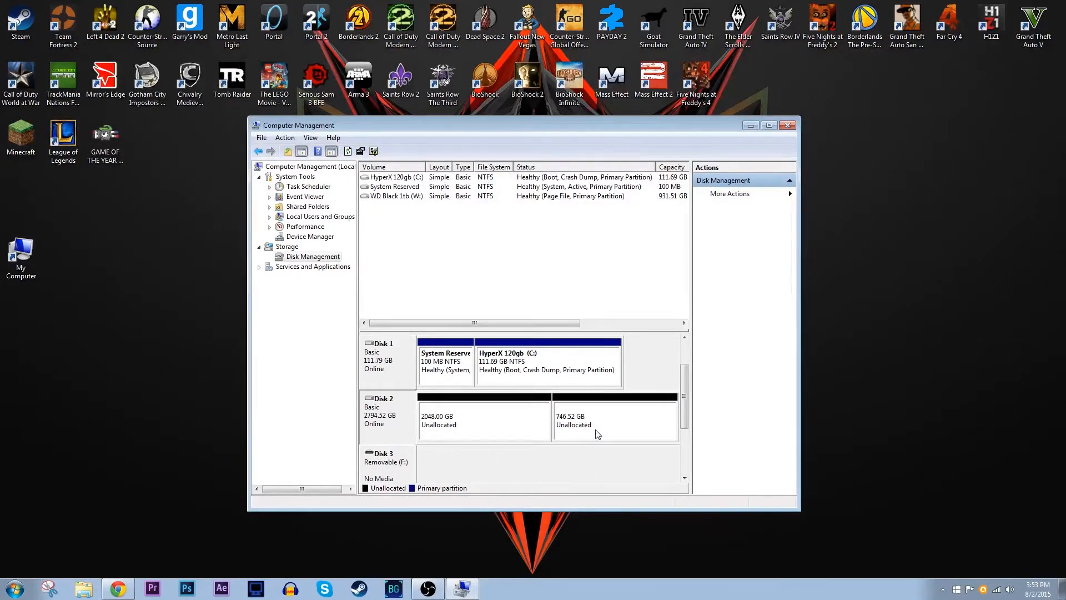
Convert Disk 2 to a GPT disk, giving one 2794.39 GB unallocated block
right_click(379, 413)
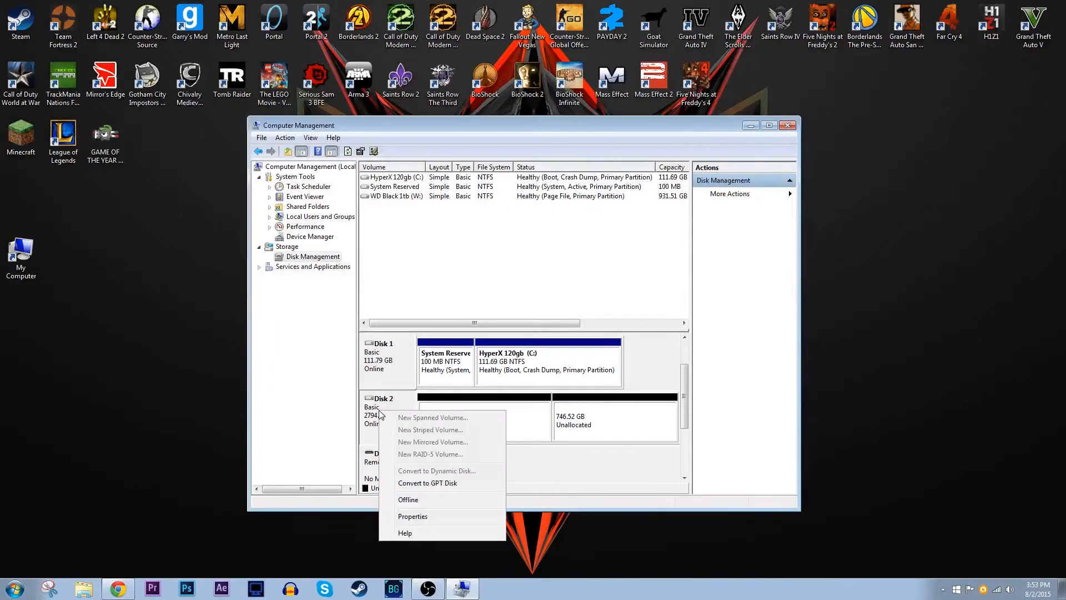
mouse_move(437, 487)
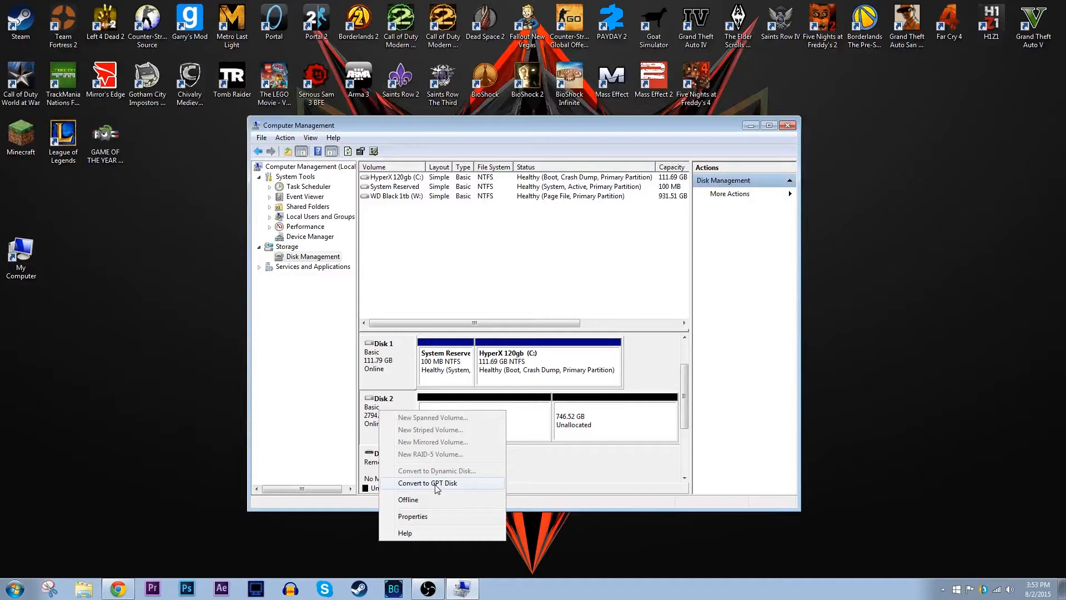
click(427, 483)
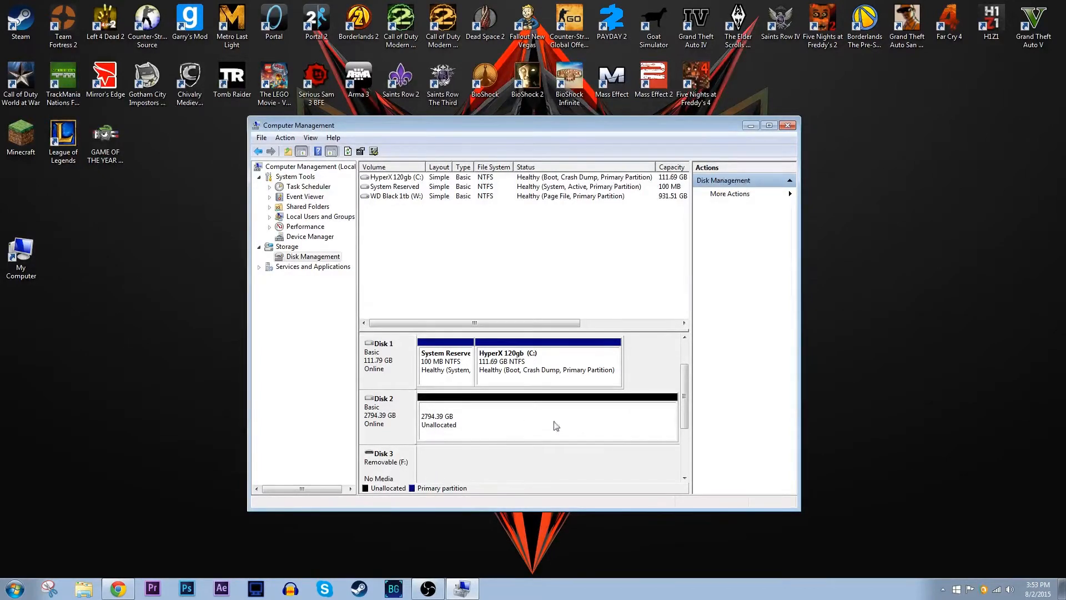
mouse_move(442, 427)
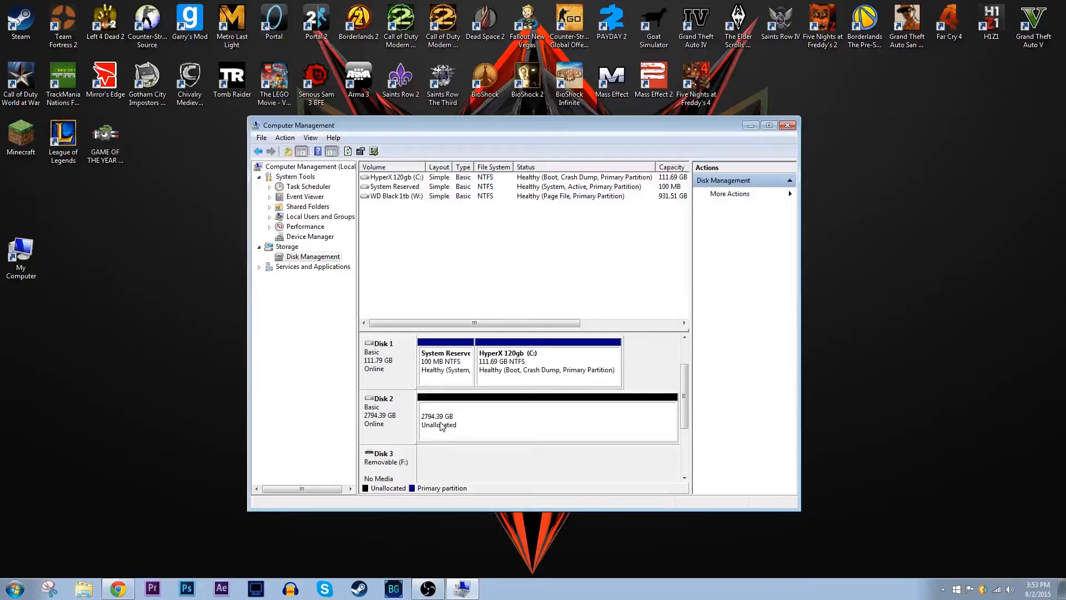
Start a New Simple Volume on the unallocated space with maximum size and drive letter G
right_click(440, 422)
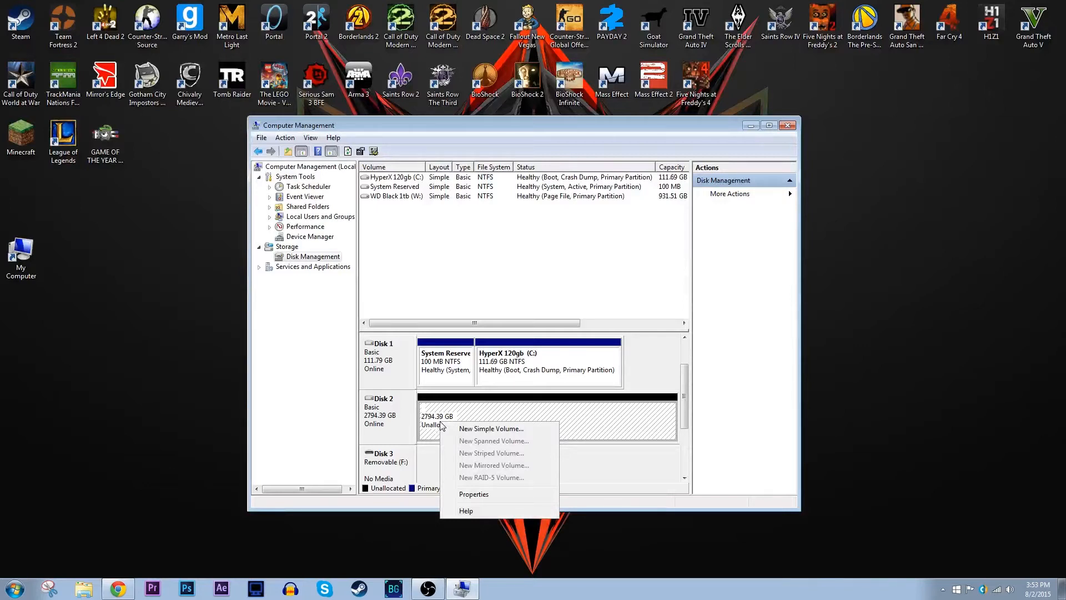
click(490, 428)
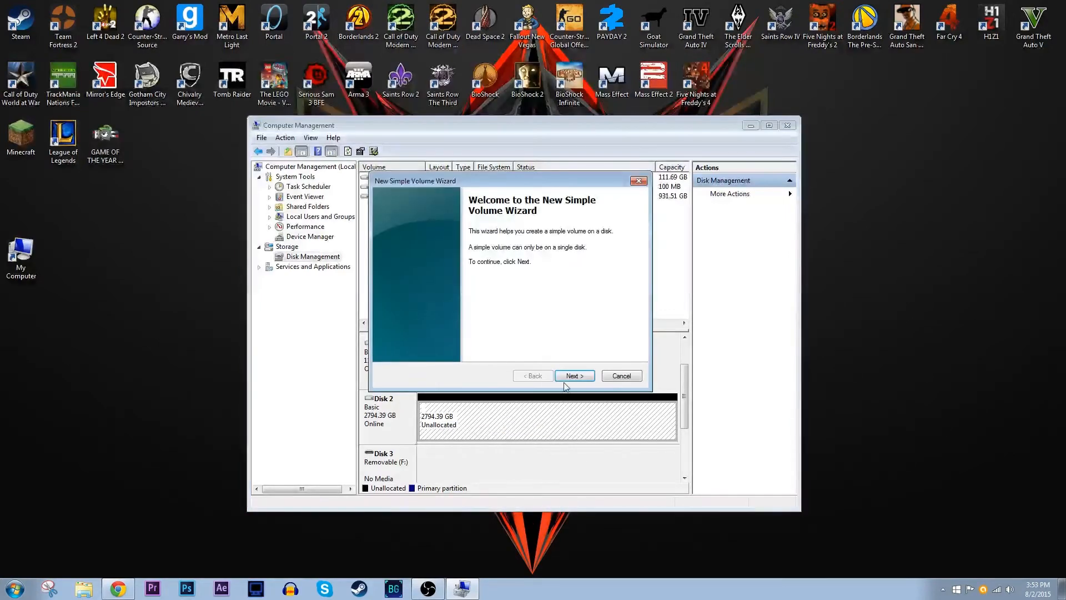
mouse_move(575, 383)
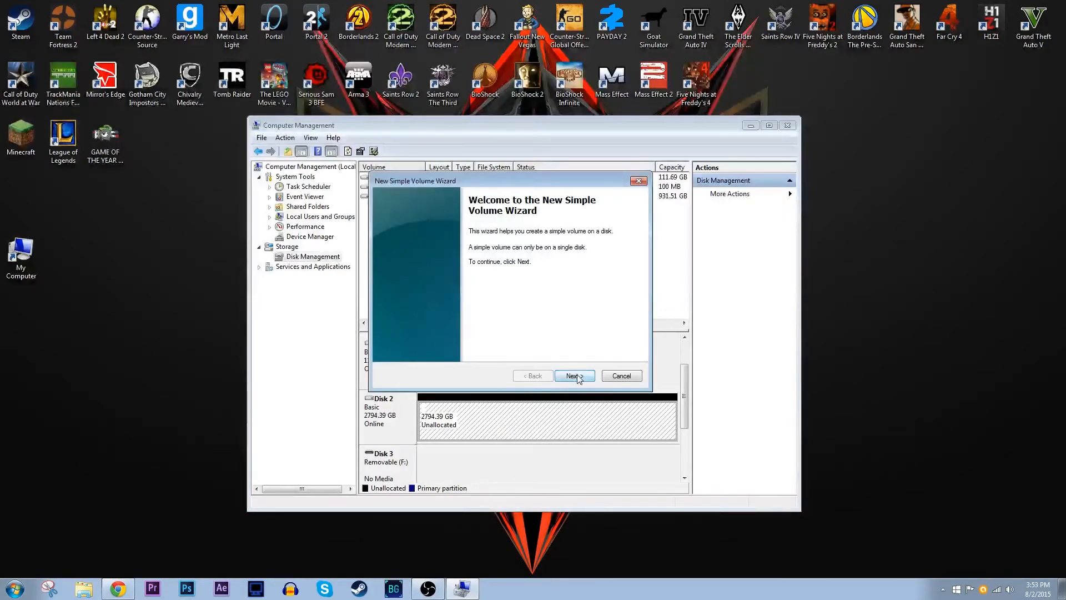
click(574, 375)
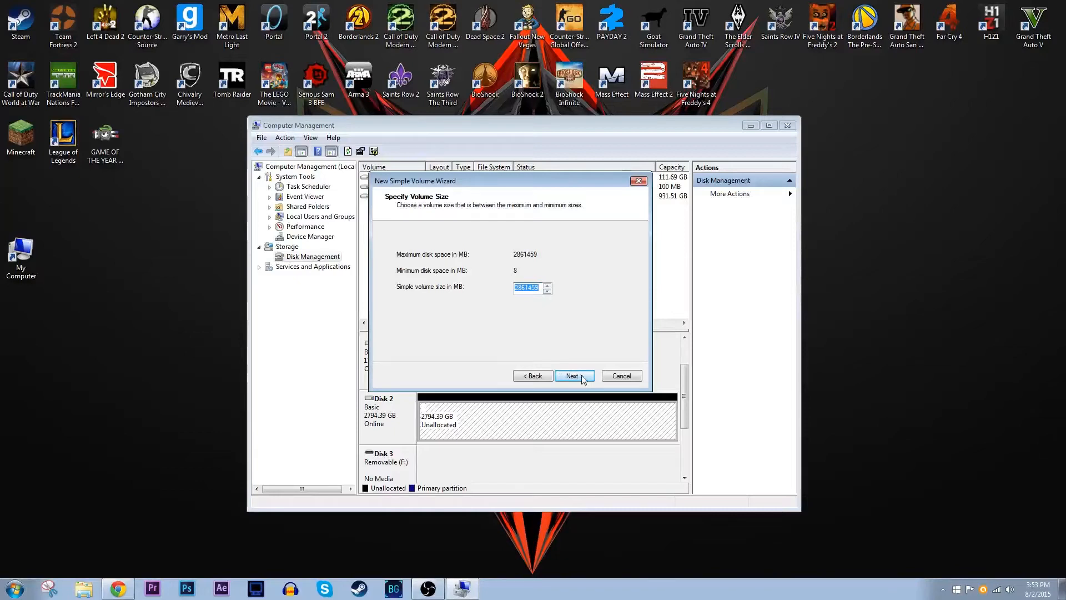
click(572, 375)
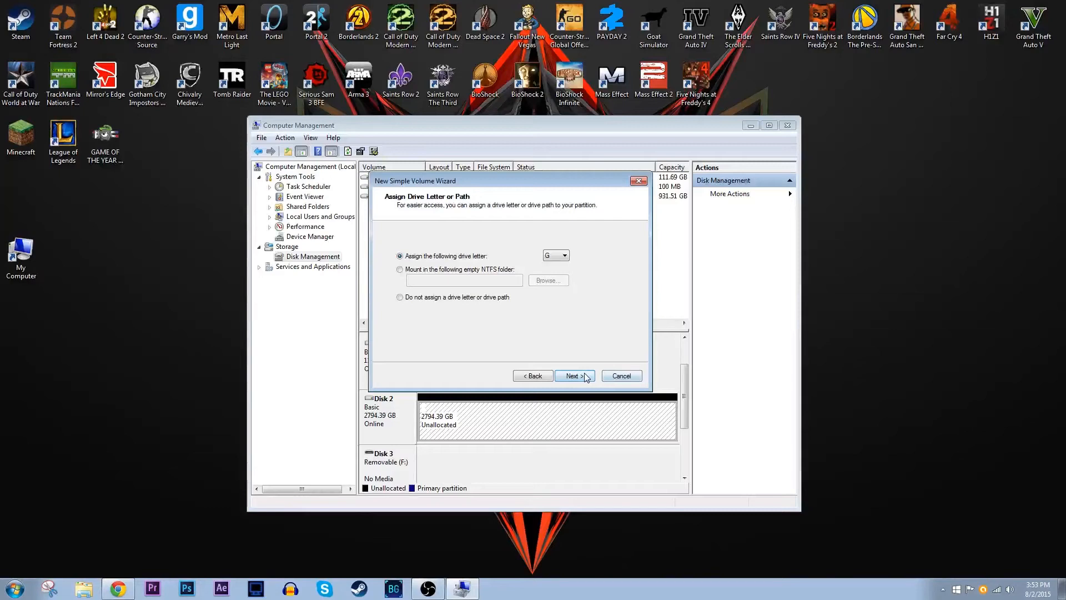
click(575, 375)
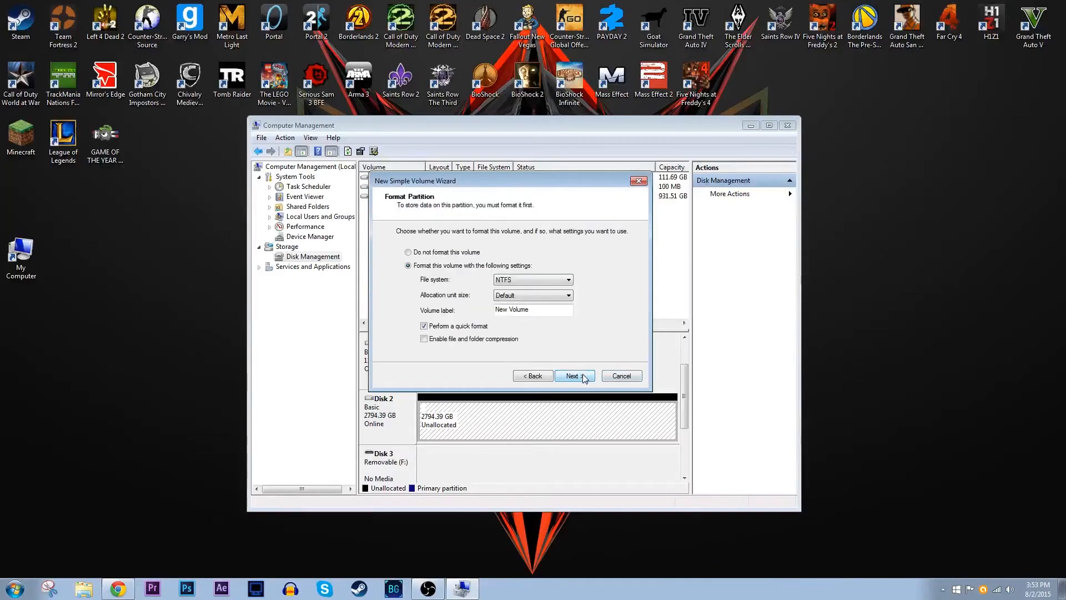
mouse_move(639, 262)
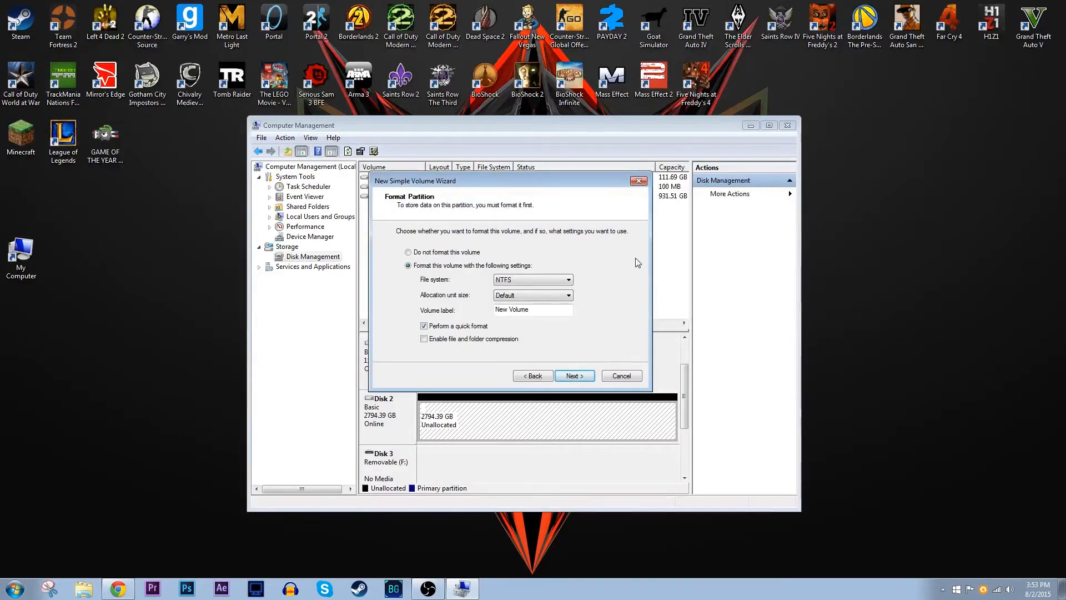
mouse_move(626, 262)
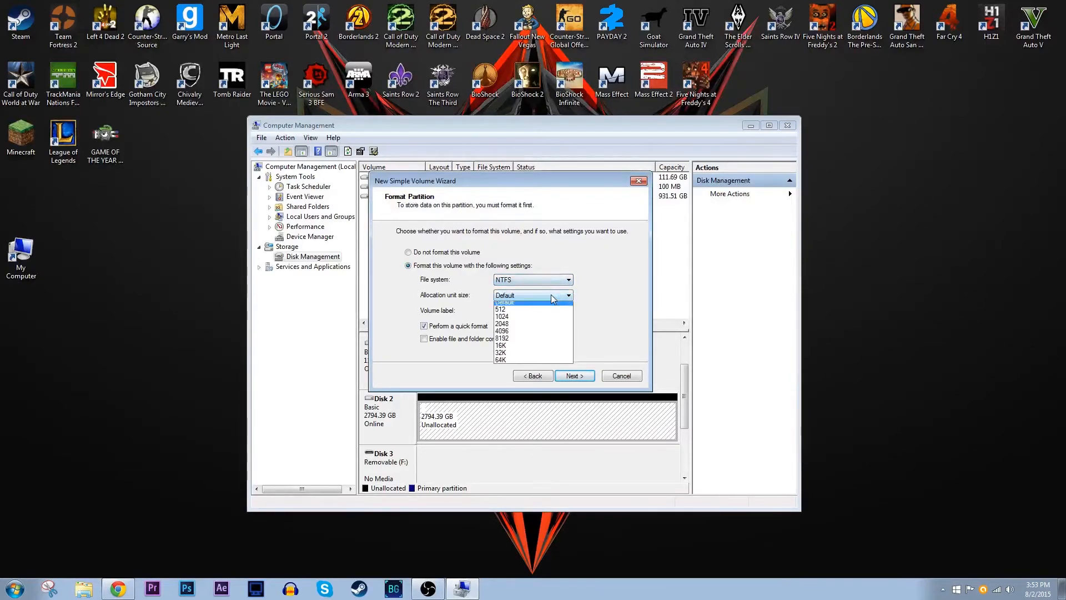
Format as NTFS with default allocation, volume label 'WD Green 3tb' and quick format
click(504, 302)
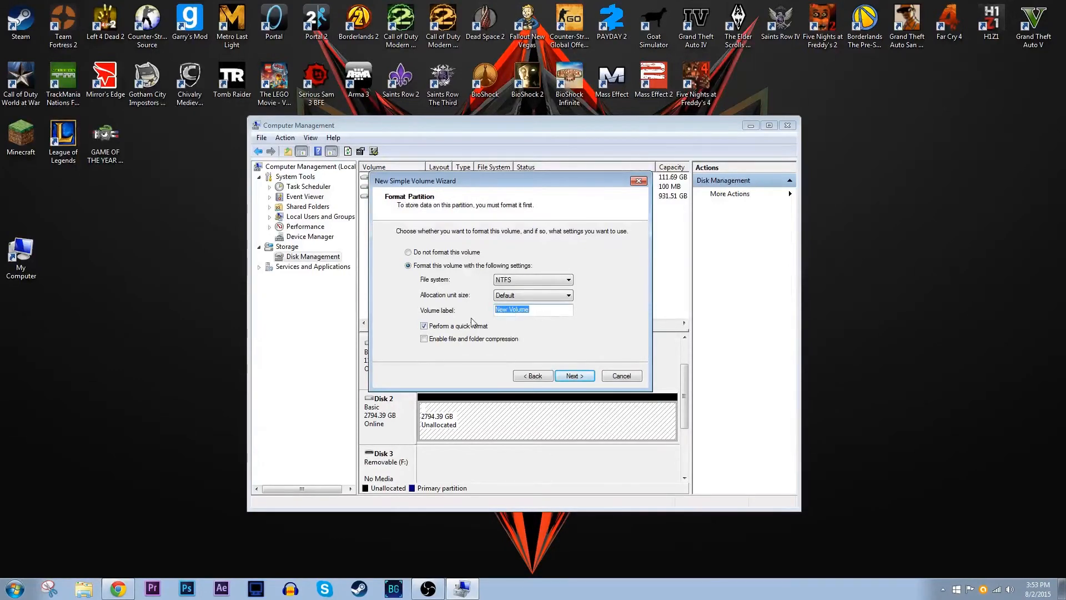
key(Delete)
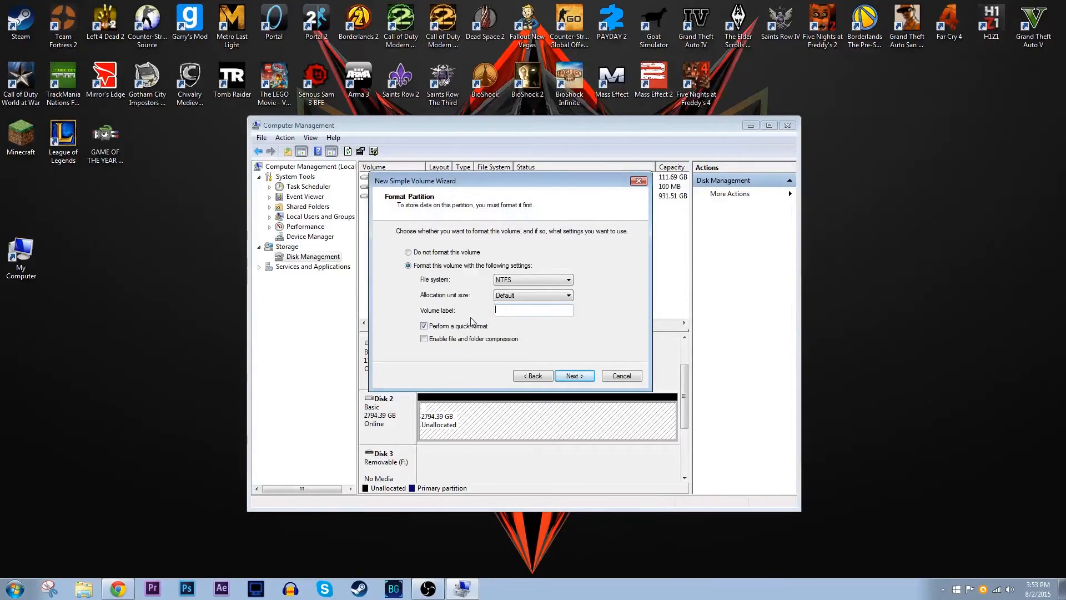
text(WD Green)
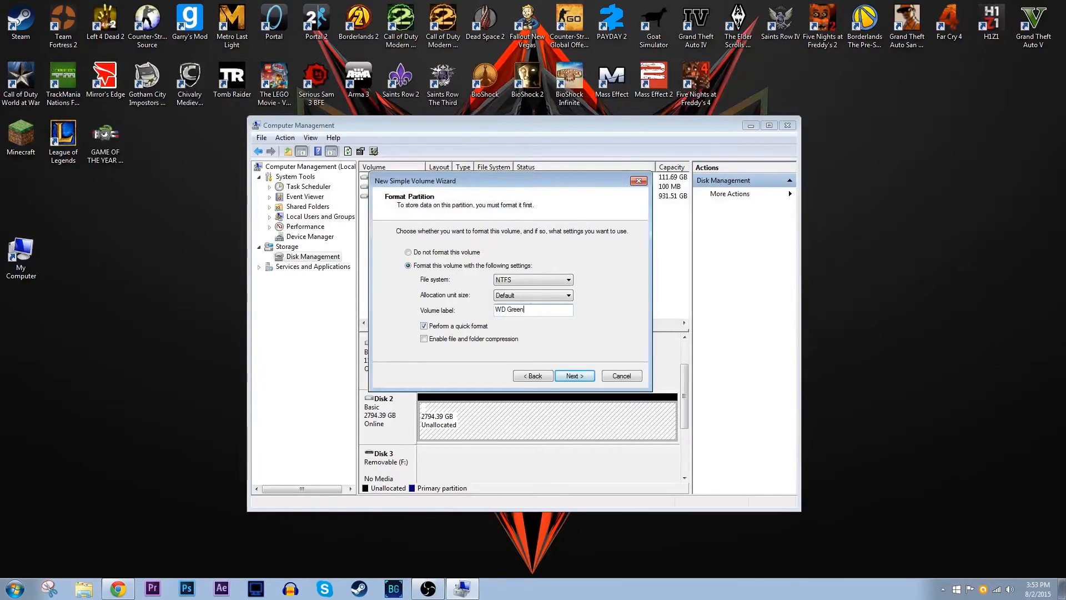
text(3tb)
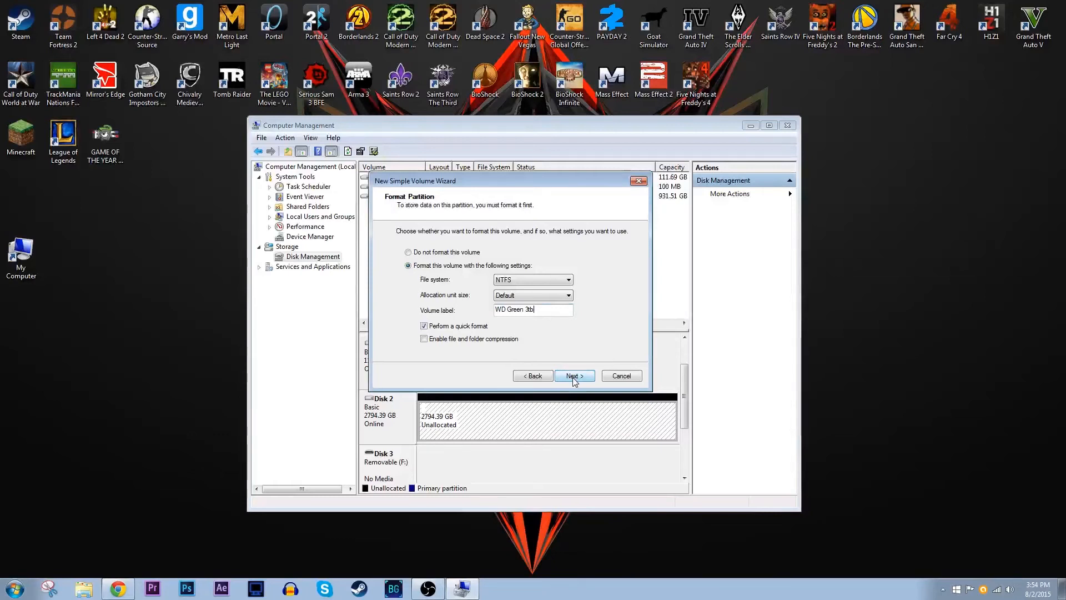
click(574, 375)
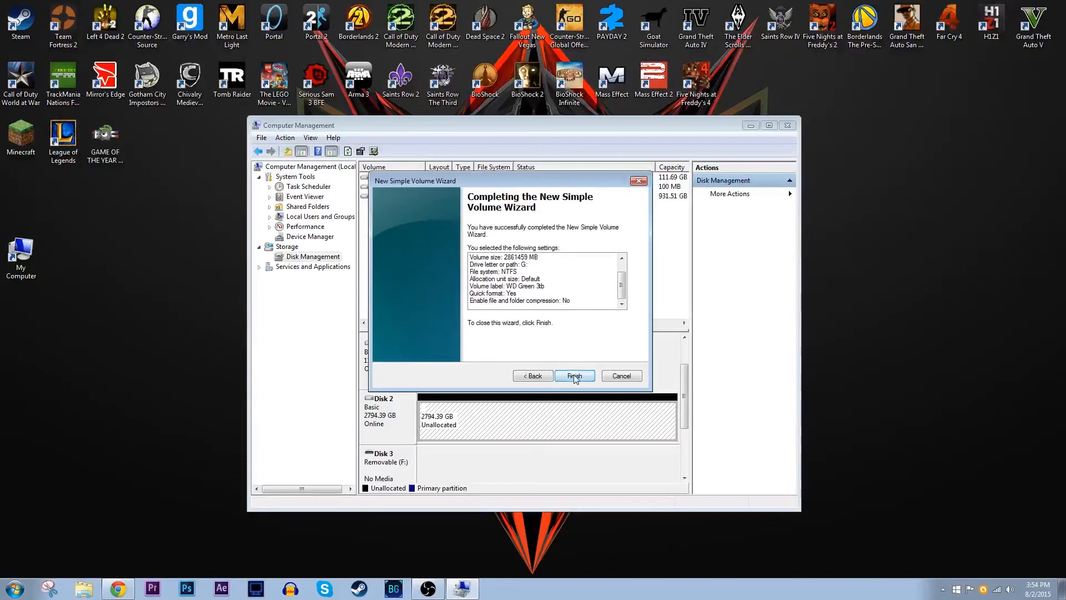
Finish the volume wizard and view the new G: drive's files via AutoPlay
click(575, 375)
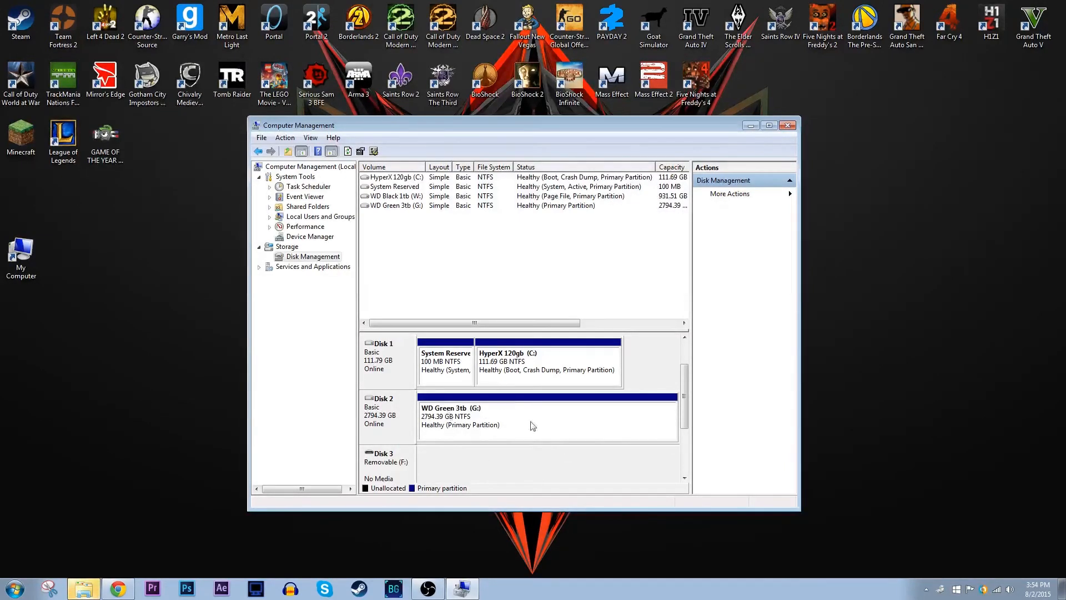
mouse_move(495, 420)
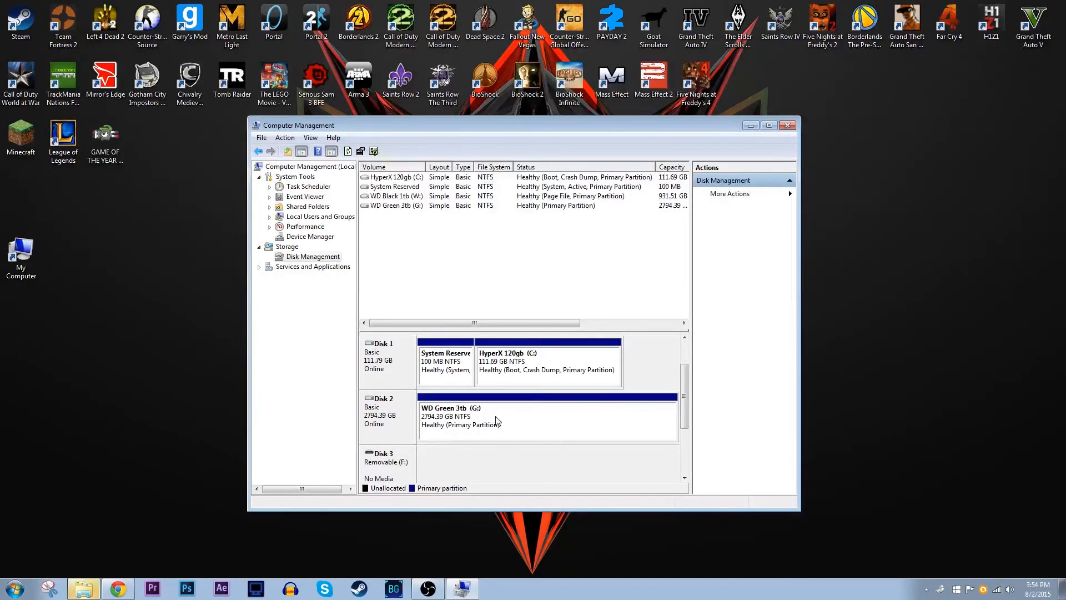
mouse_move(536, 440)
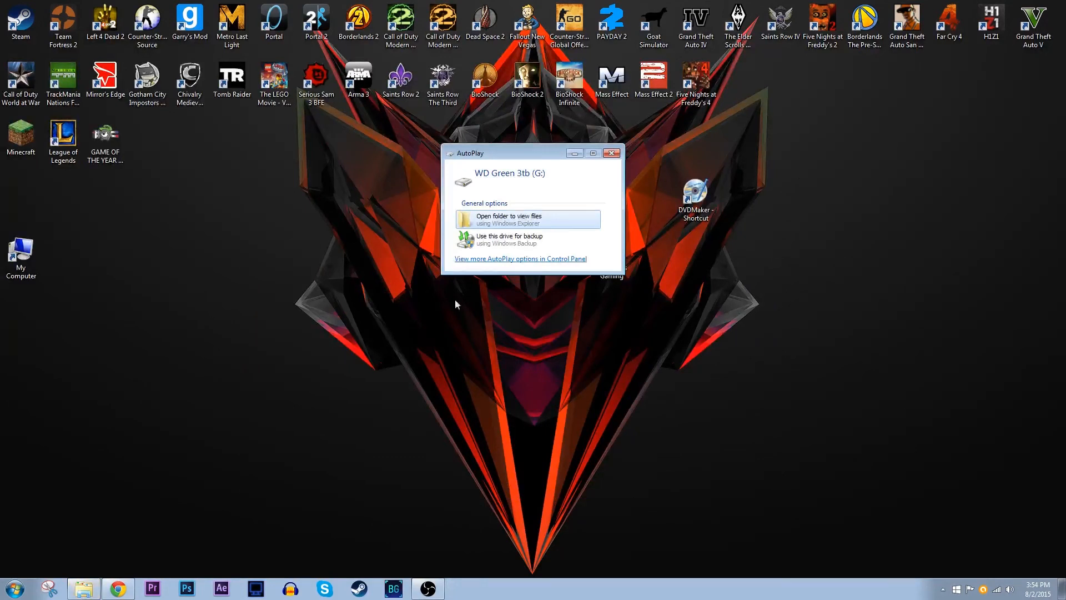
click(509, 219)
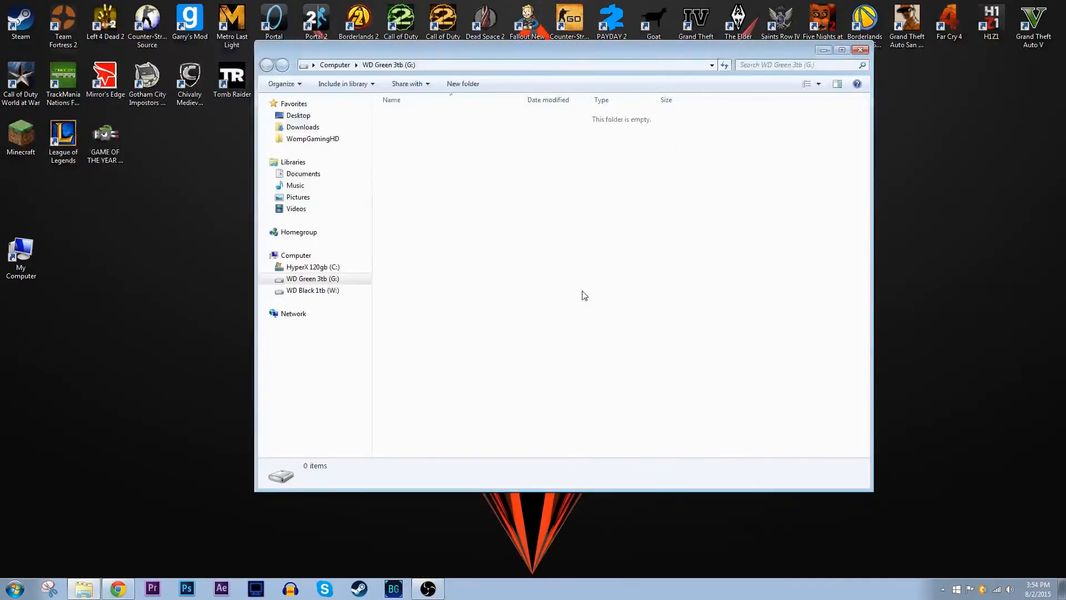